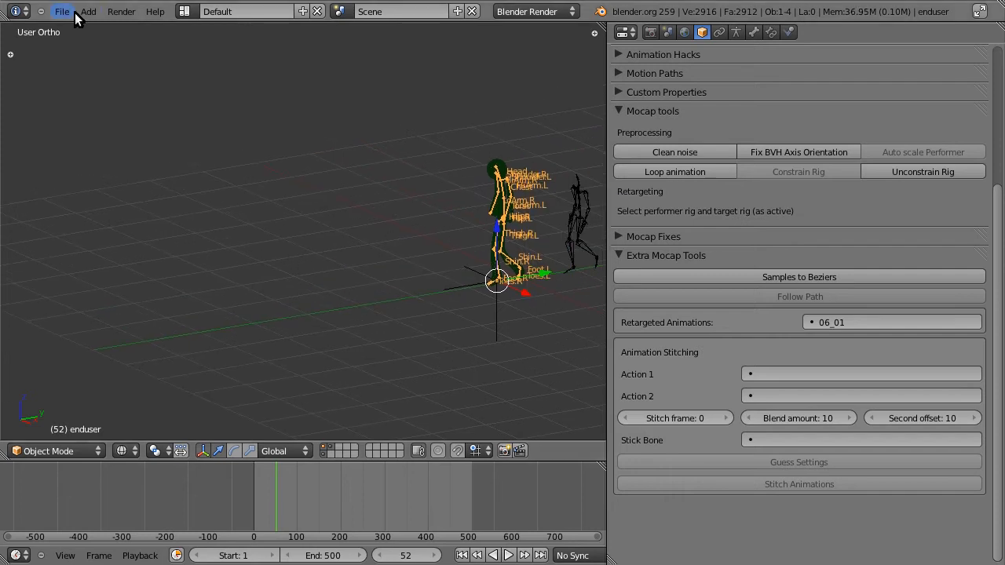
Add a NURBS path via Add > Curve > Path beside the mocap skeleton
left_click(88, 11)
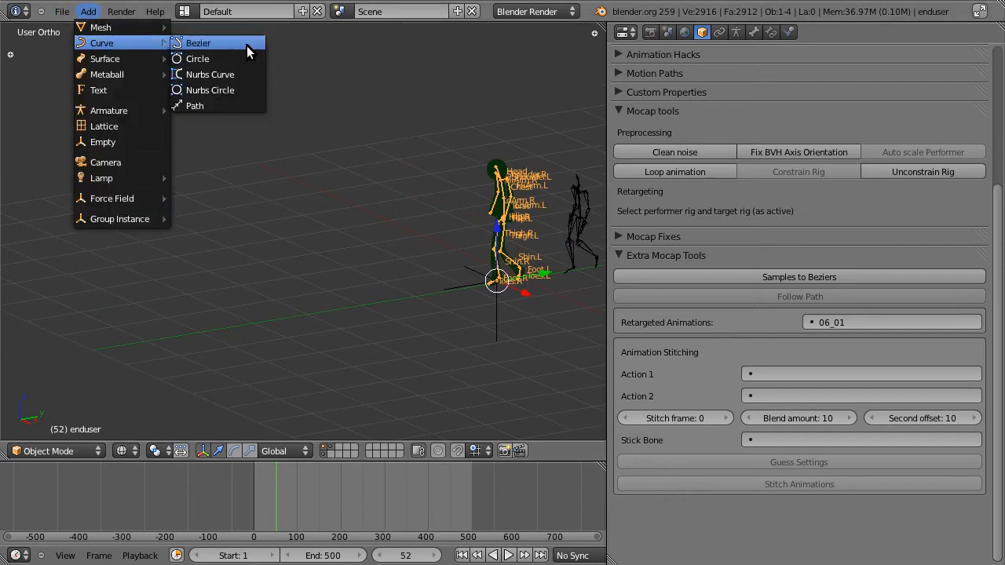
left_click(194, 106)
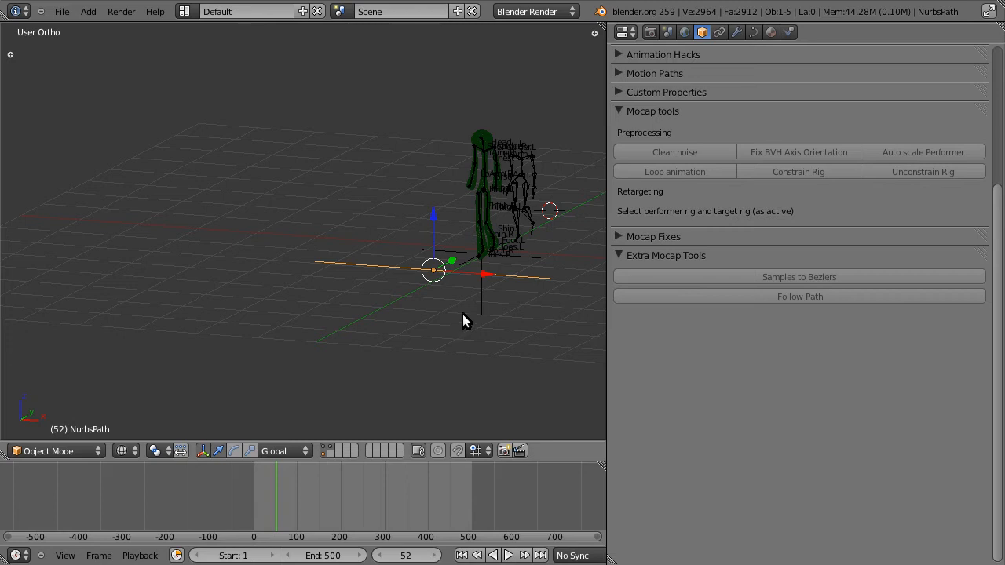
Reshape the path's control points in Edit Mode into a sweeping ground-level curve
key("Tab")
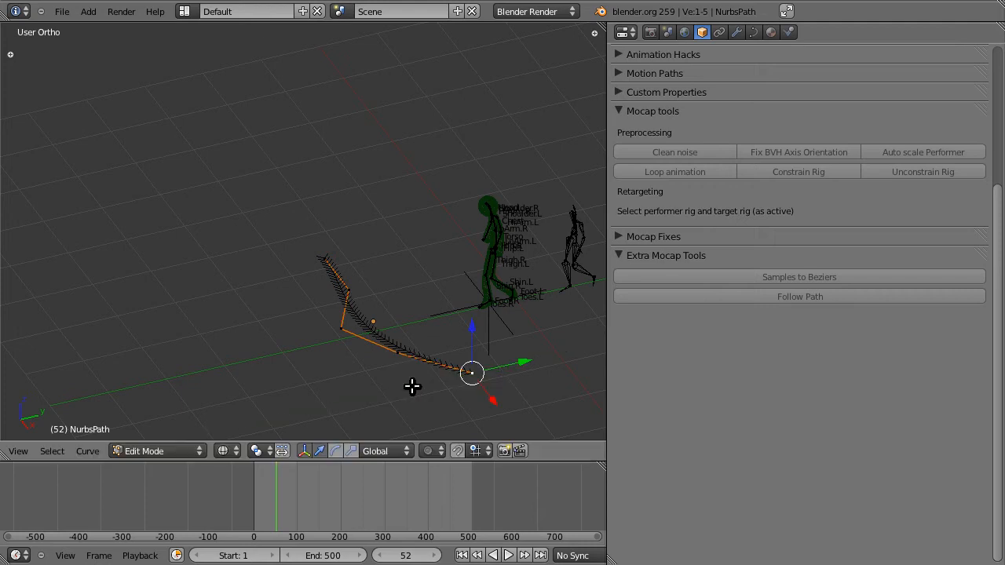
key("Tab")
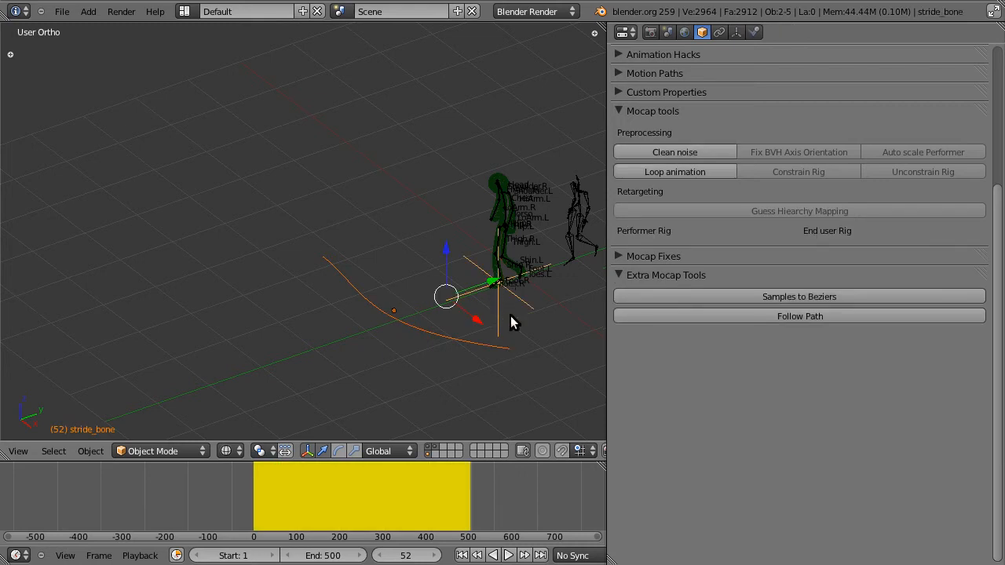
mouse_move(689, 317)
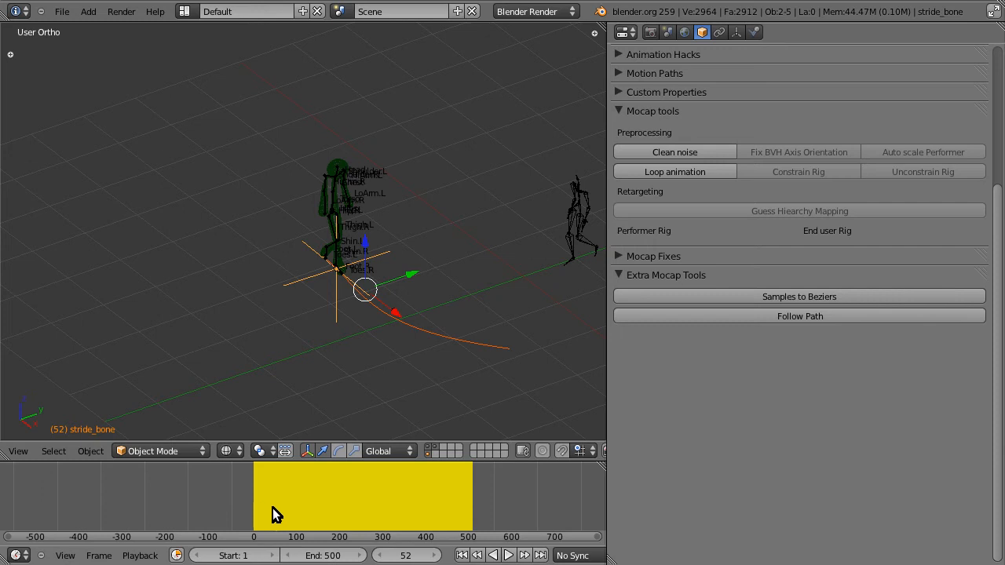
Scrub the timeline back to frame 0 after applying Follow Path
left_click_drag(276, 502, 439, 503)
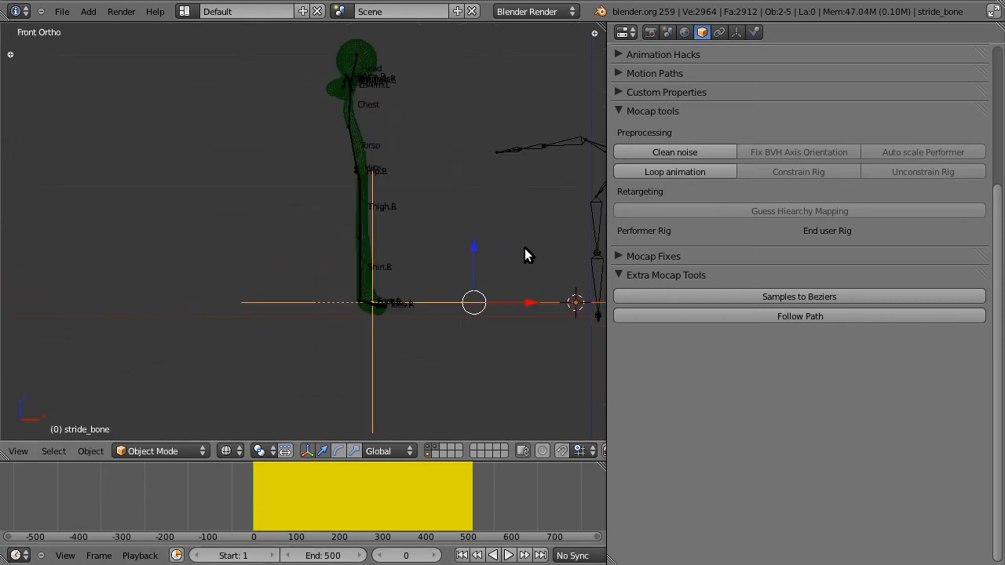
Deselect everything and start viewport playback of the walk along the path
left_click(667, 32)
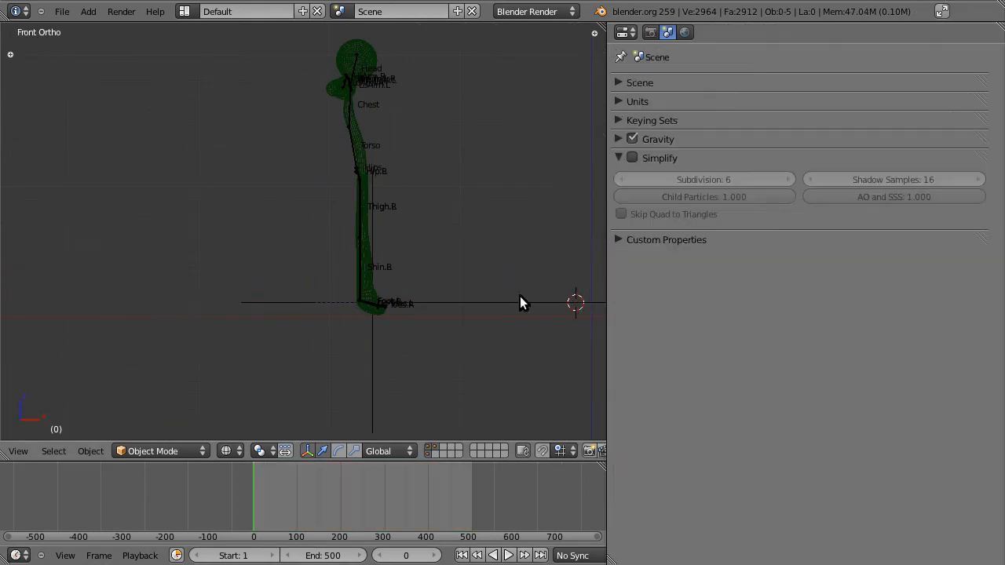
left_click(508, 555)
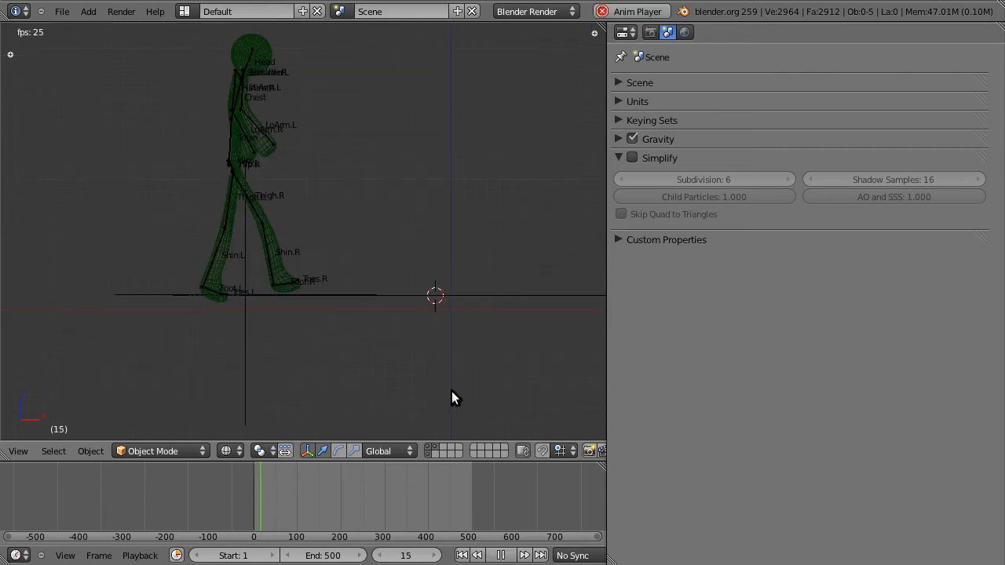
left_click(500, 555)
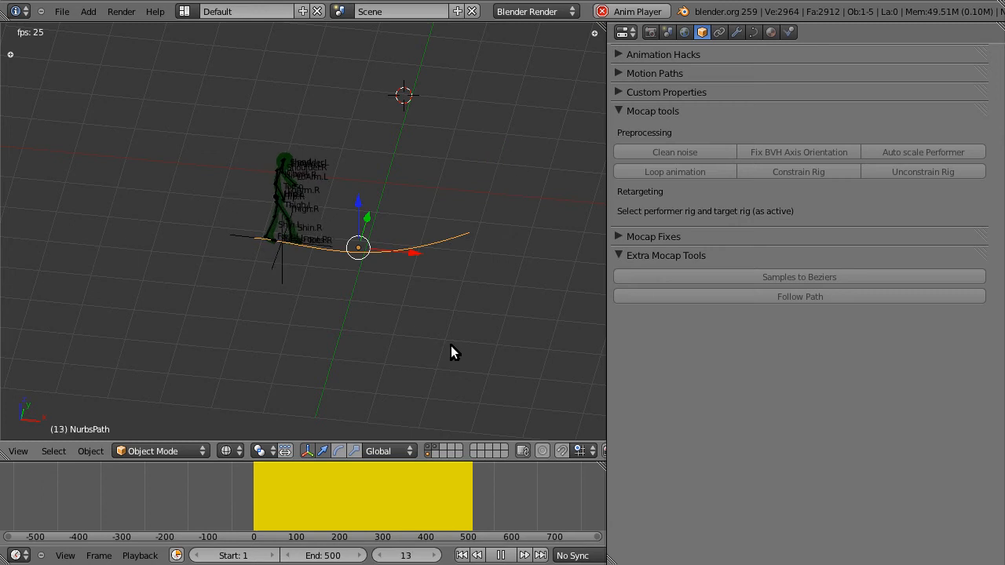
left_click(500, 555)
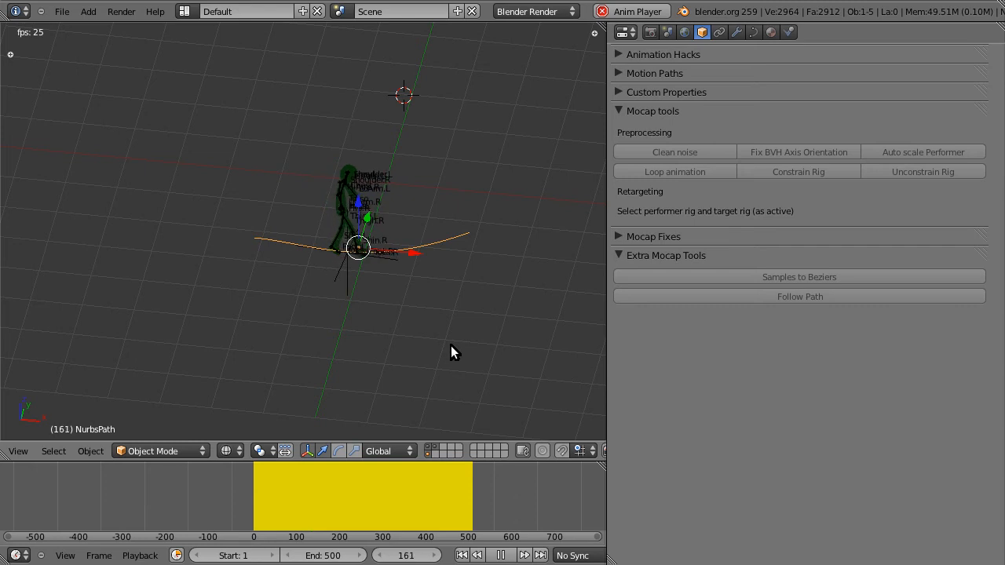
left_click(499, 555)
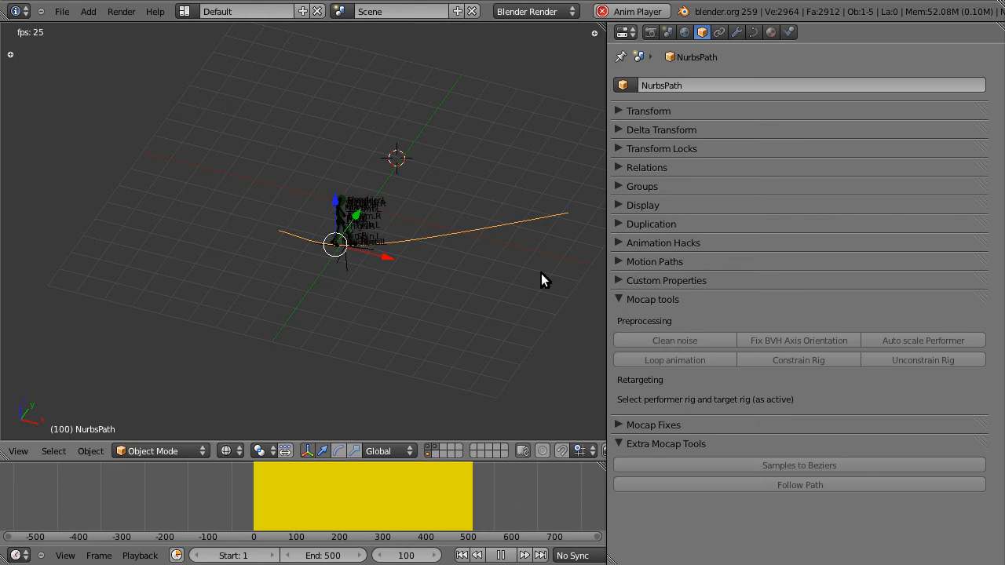
Stop playback at the first frame and open File > Open Recent
left_click(157, 451)
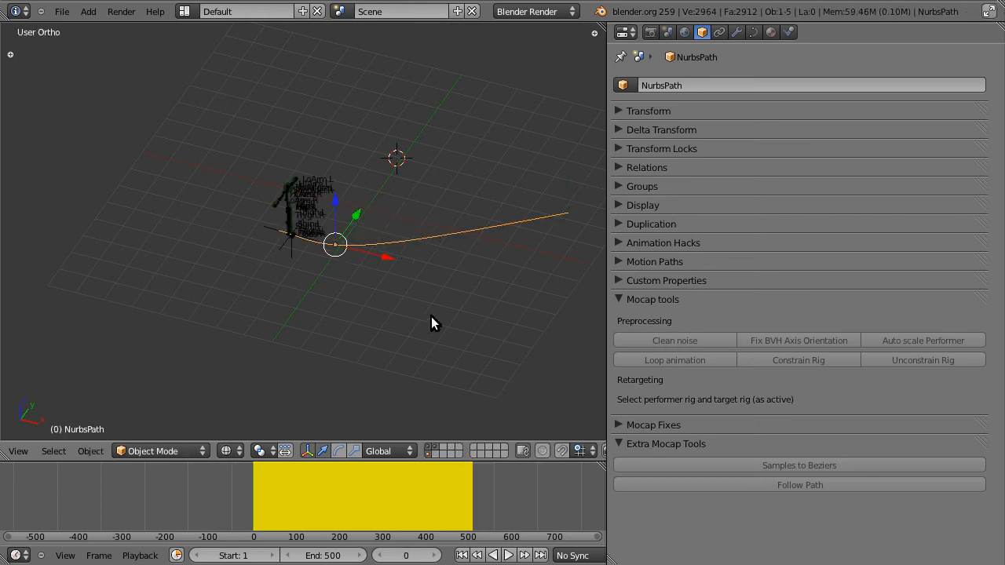
left_click(62, 11)
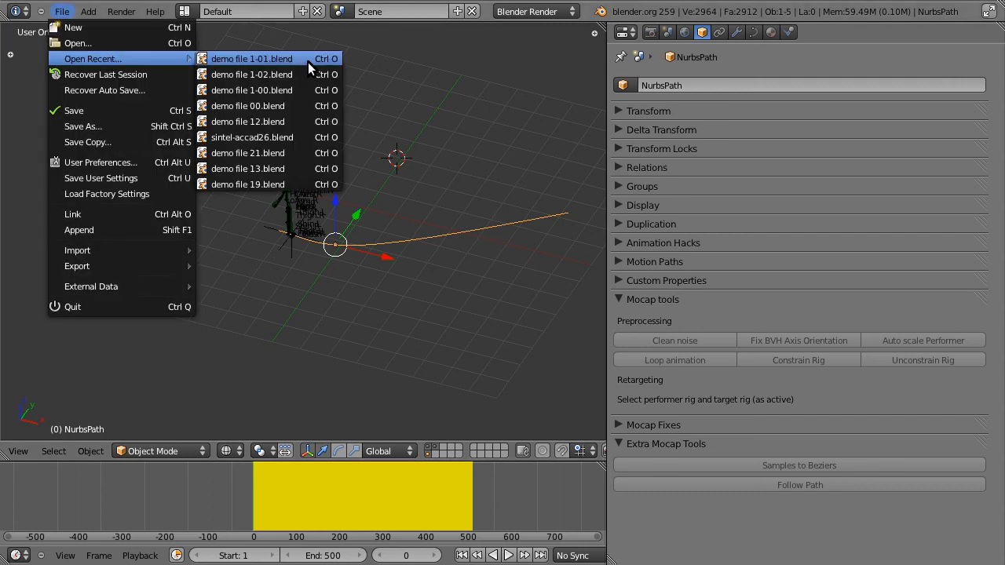